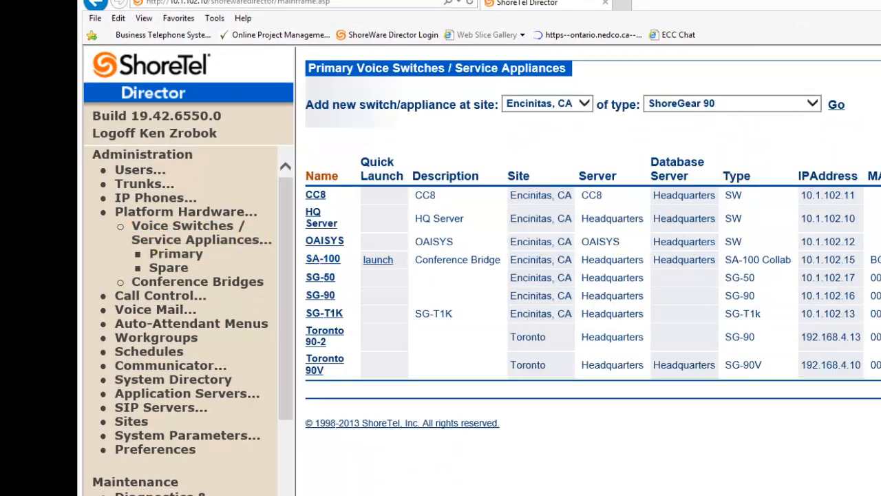
{"action": "mouse_move", "coordinate": [377, 287]}
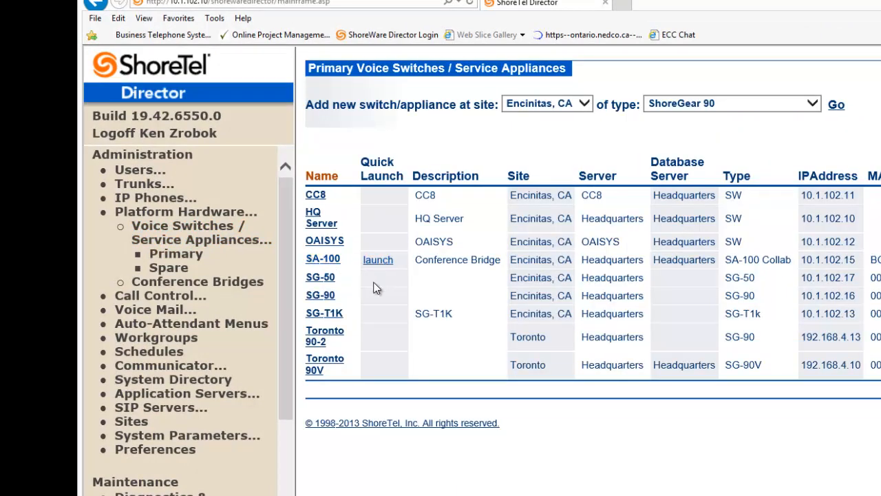
{"action": "mouse_move", "coordinate": [377, 264]}
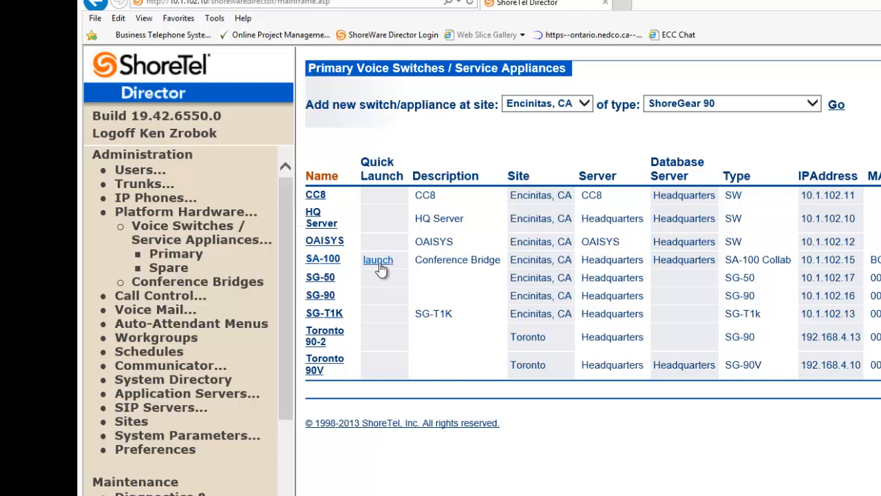
Launch the SA-100 conference bridge administration from its Quick Launch link
{"action": "left_click", "coordinate": [377, 259]}
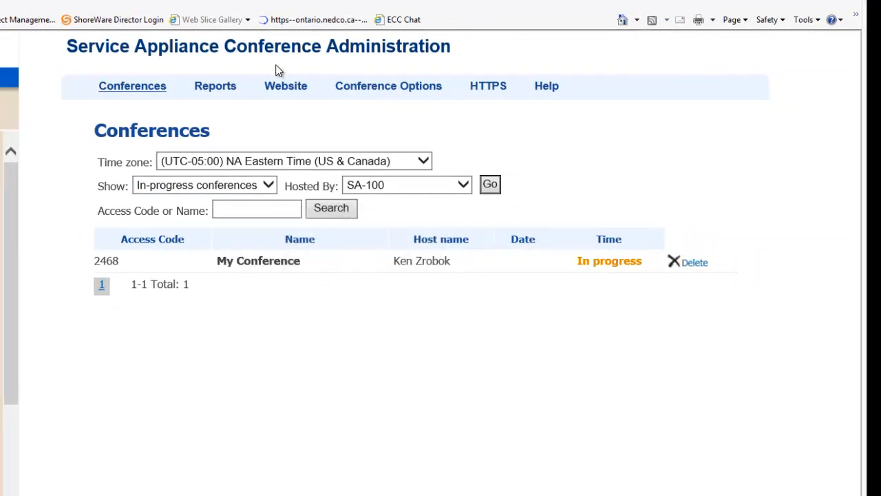
{"action": "mouse_move", "coordinate": [547, 85]}
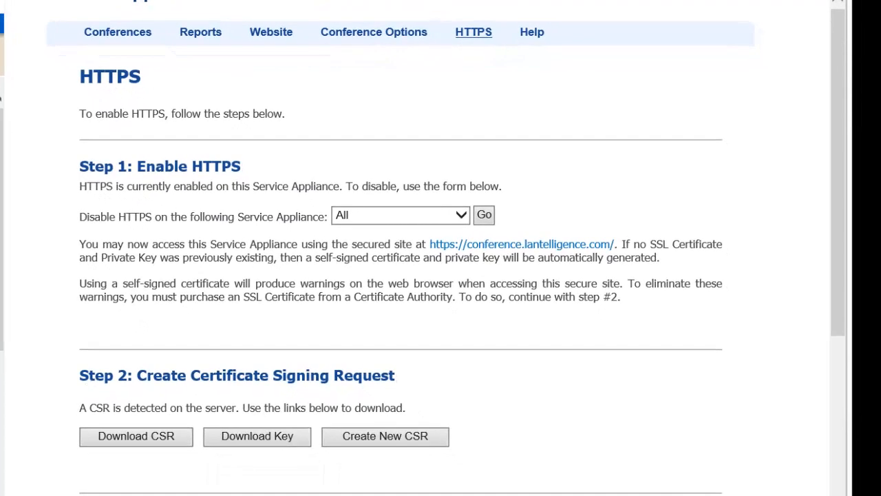
Review the HTTPS page: HTTPS already enabled, CSR creation and certificate upload steps
{"action": "left_click_drag", "start_coordinate": [80, 186], "coordinate": [502, 186]}
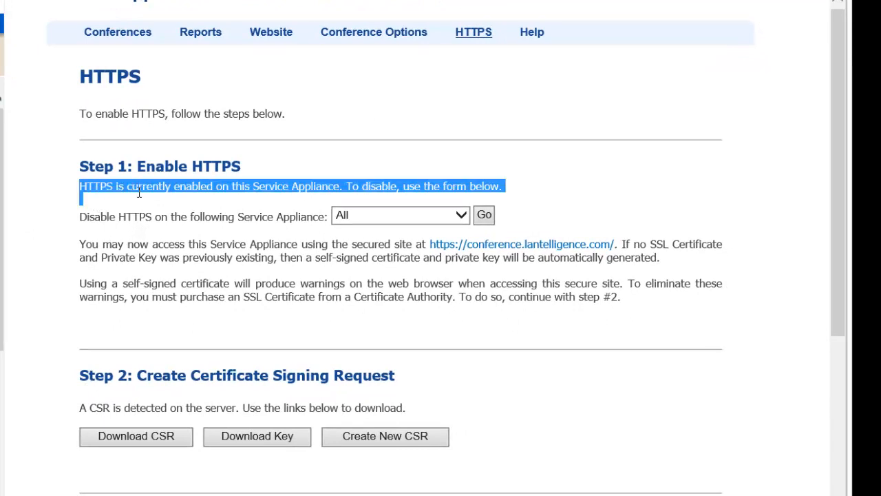
{"action": "left_click", "coordinate": [300, 207]}
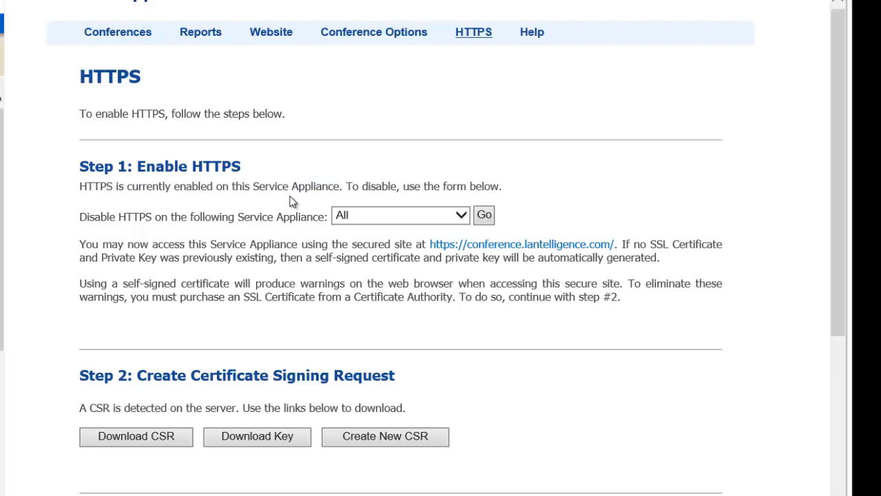
{"action": "mouse_move", "coordinate": [623, 224]}
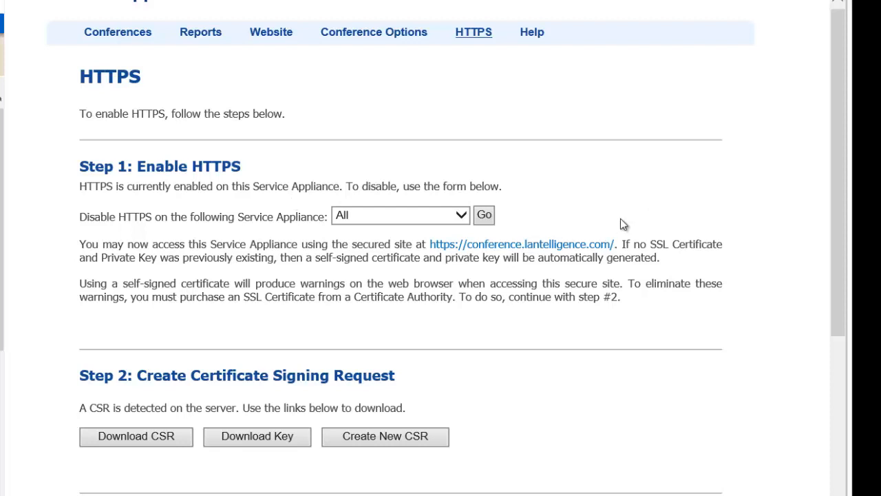
{"action": "scroll", "scroll_direction": "down", "scroll_amount": 3}
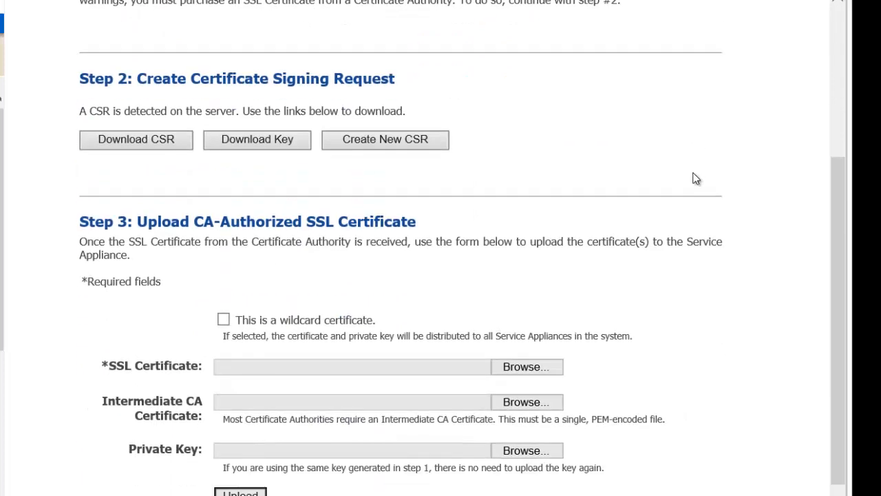
{"action": "scroll", "scroll_direction": "up", "scroll_amount": 3}
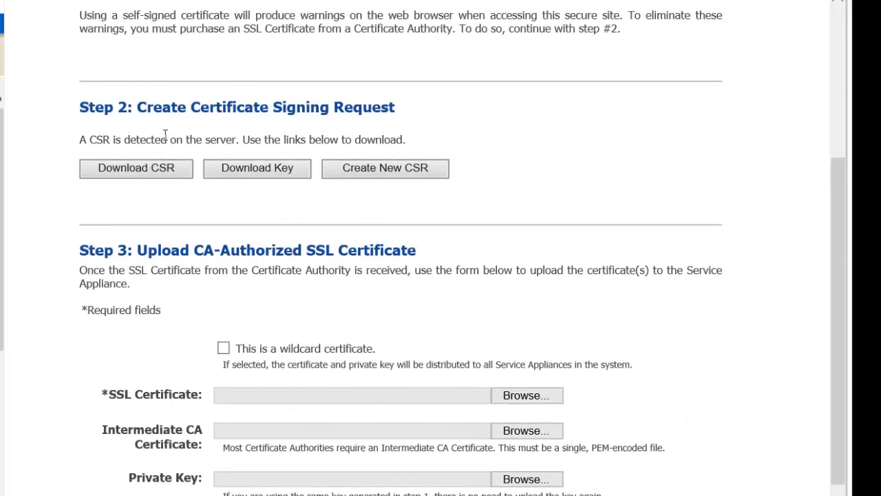
{"action": "left_click", "coordinate": [135, 168]}
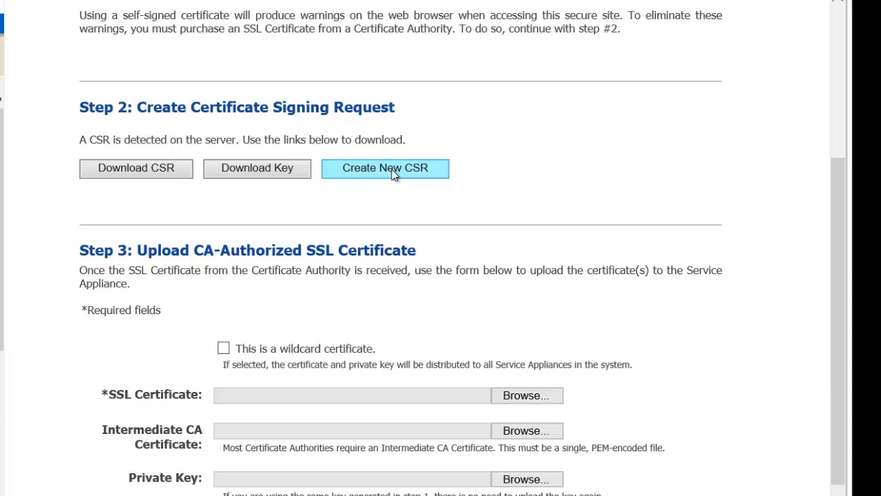
Create a new CSR: Encinitas, LANtelligence, IT, conference.lantelligence.com, with suggested email
{"action": "left_click", "coordinate": [384, 168]}
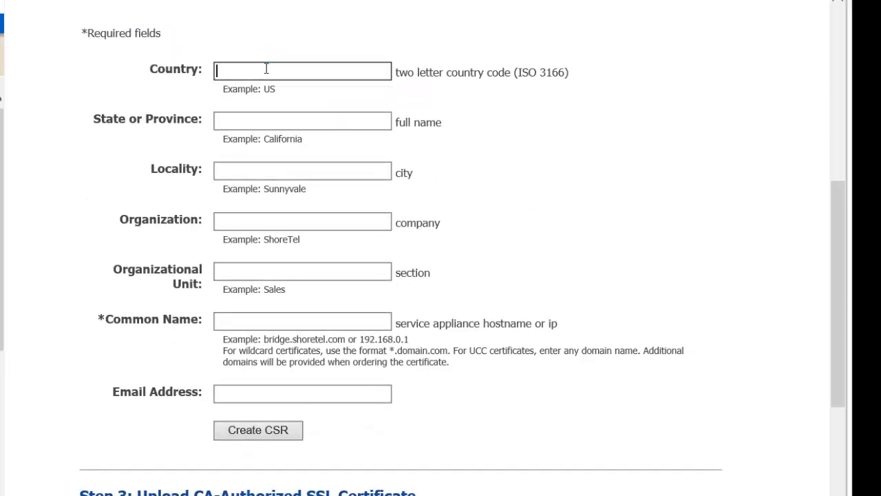
{"action": "type", "text": "E"}
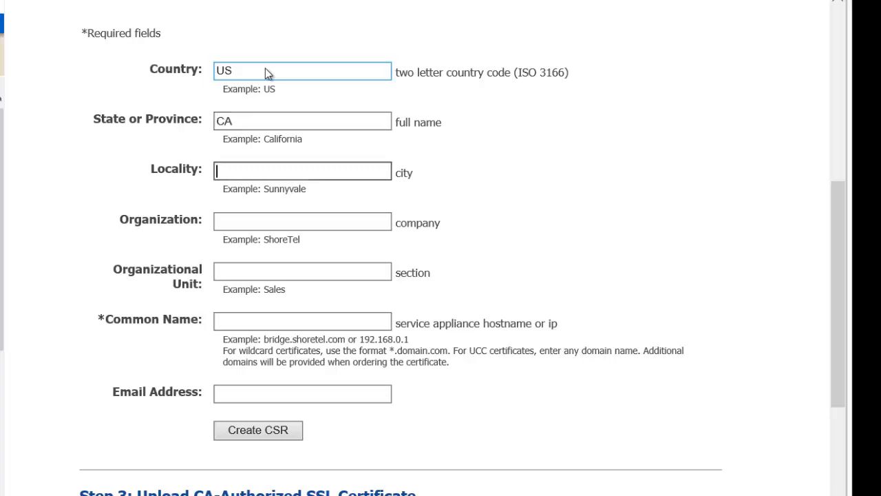
{"action": "type", "text": "En"}
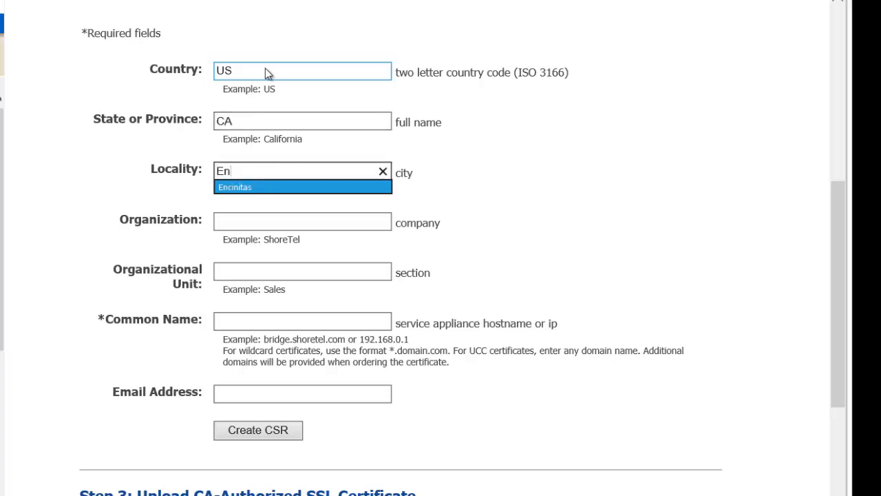
{"action": "type", "text": "LANtelligence"}
{"action": "left_click", "coordinate": [301, 271]}
{"action": "type", "text": "IT"}
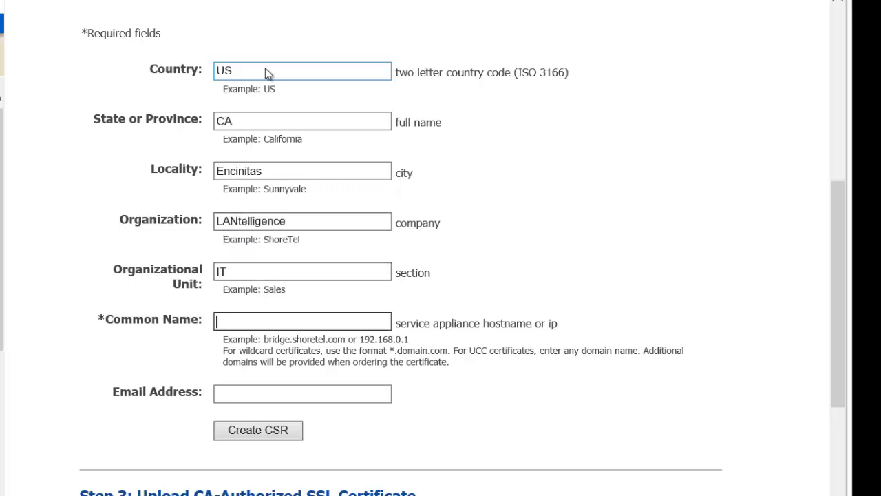
{"action": "type", "text": "conf"}
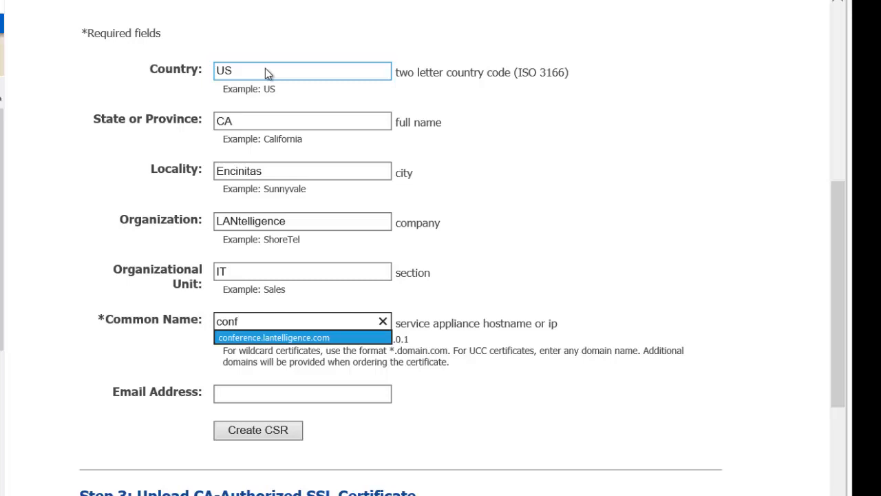
{"action": "type", "text": "ke"}
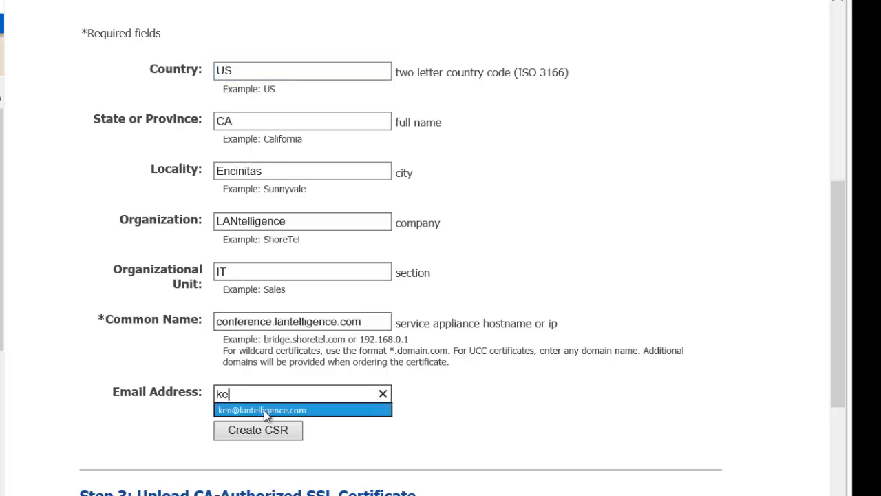
{"action": "left_click", "coordinate": [262, 410]}
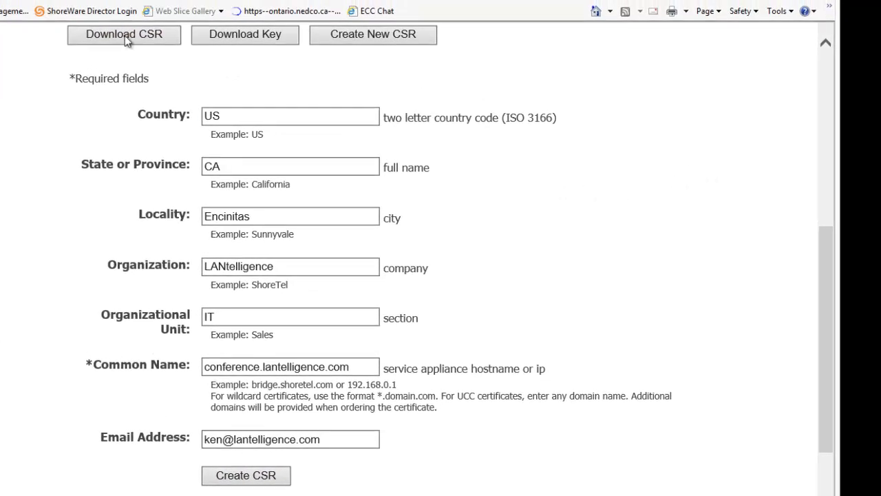
Download the generated certificate signing request
{"action": "left_click", "coordinate": [124, 35]}
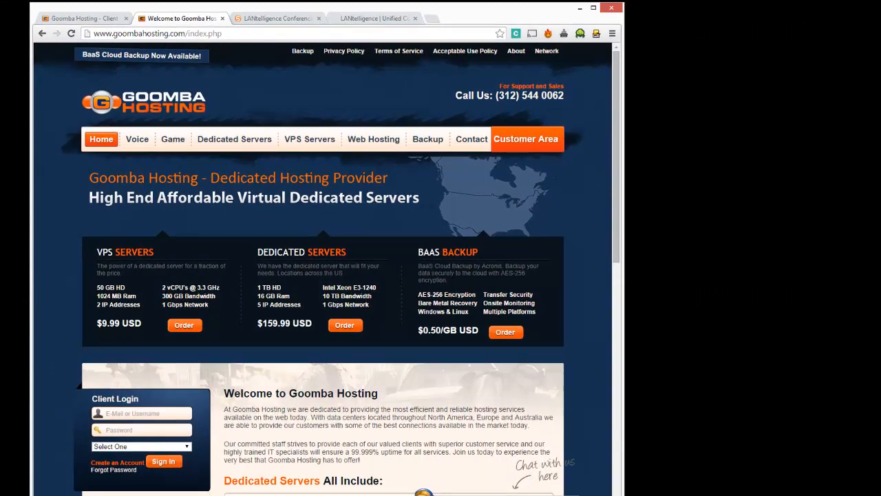
{"action": "mouse_move", "coordinate": [344, 325]}
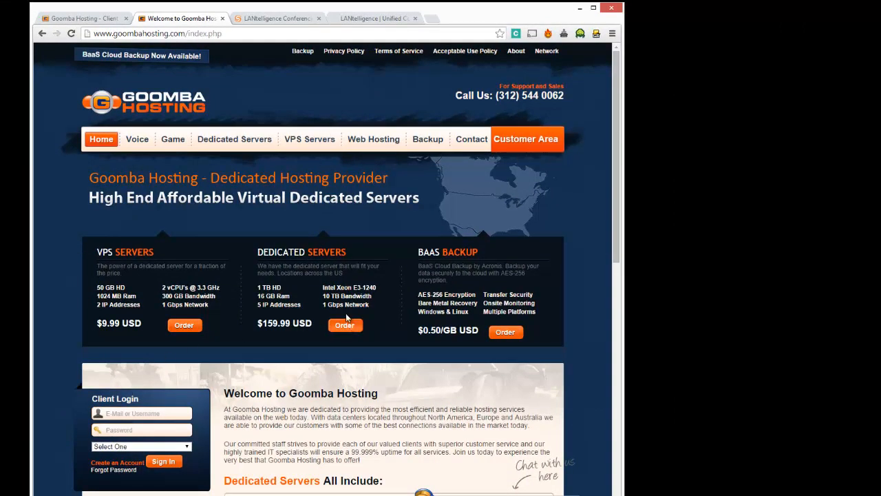
Bring up the Goomba Hosting cart listing Economy $3.99 and Standard $5.99 packages
{"action": "left_click", "coordinate": [374, 139]}
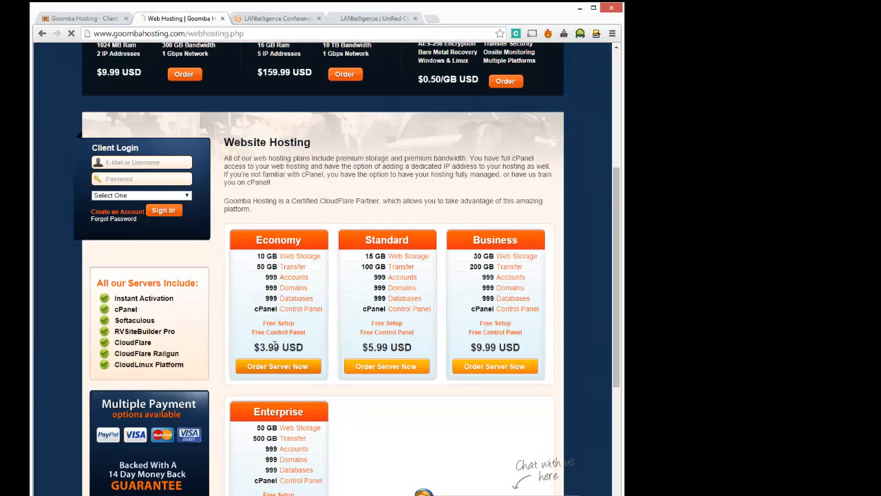
{"action": "left_click", "coordinate": [278, 366]}
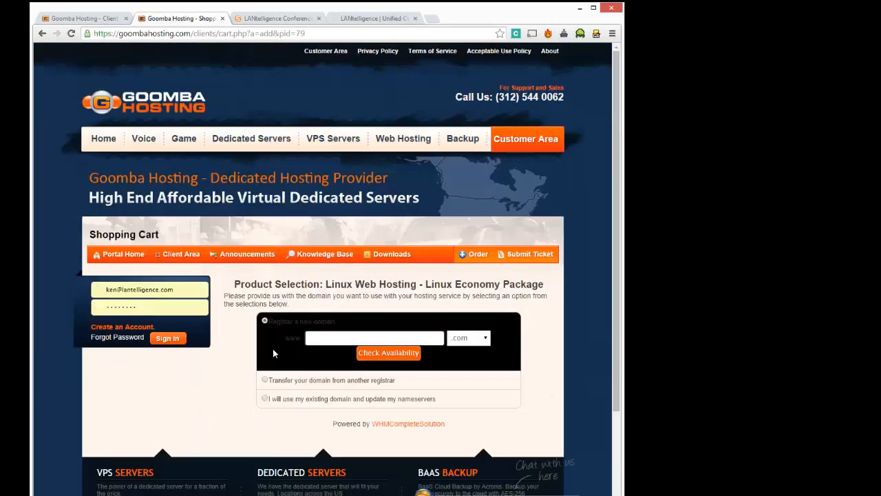
{"action": "scroll", "scroll_direction": "down", "scroll_amount": 3}
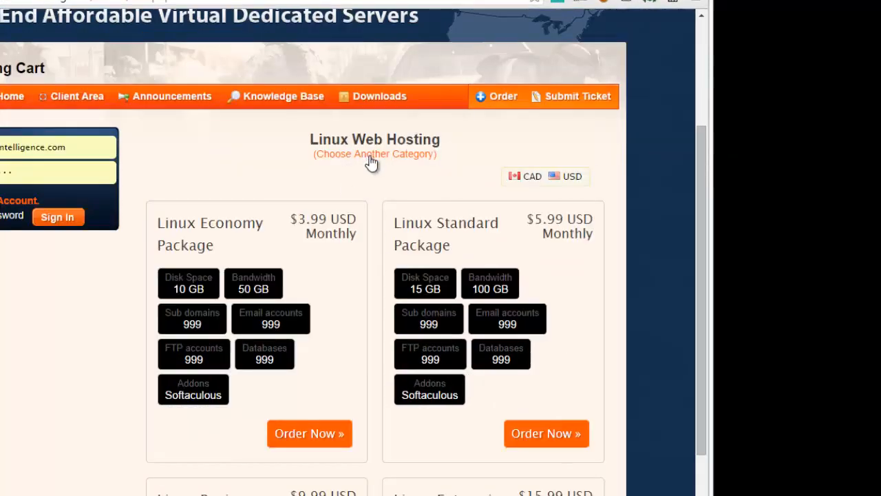
Pick SSL Certificates, start a Thawte SSL 123 order and reach its Common Name field
{"action": "left_click", "coordinate": [374, 154]}
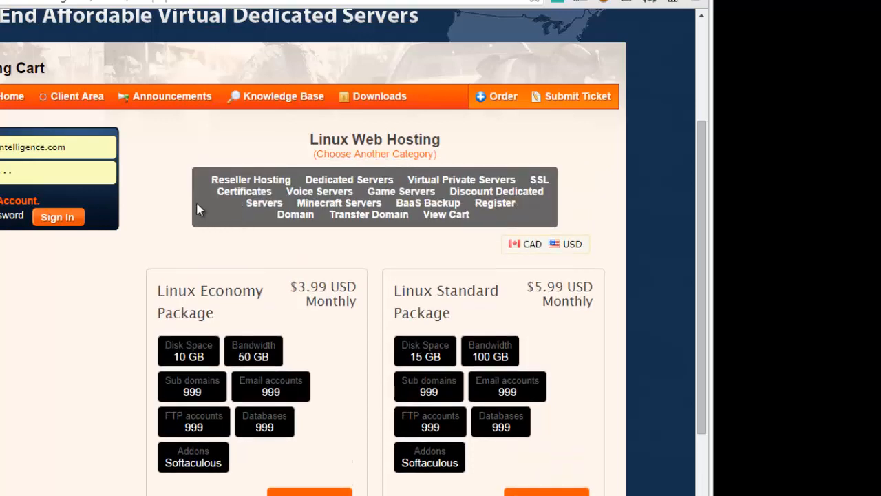
{"action": "mouse_move", "coordinate": [544, 186]}
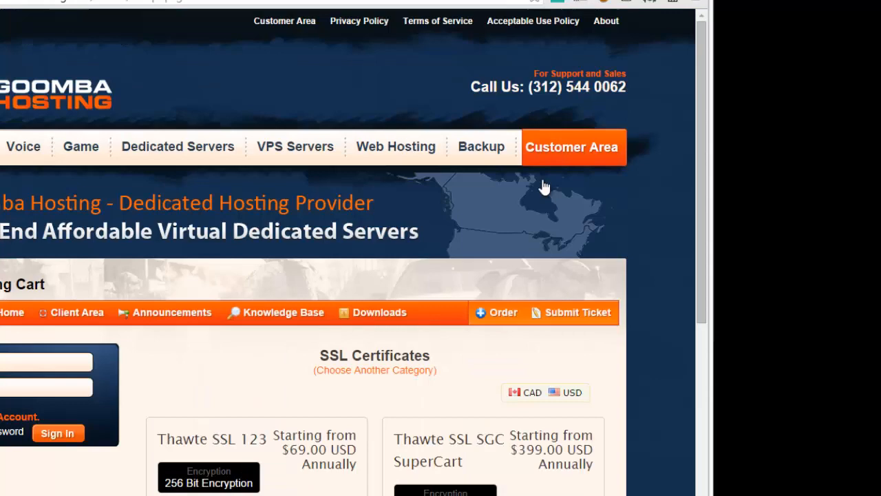
{"action": "scroll", "scroll_direction": "down", "scroll_amount": 3}
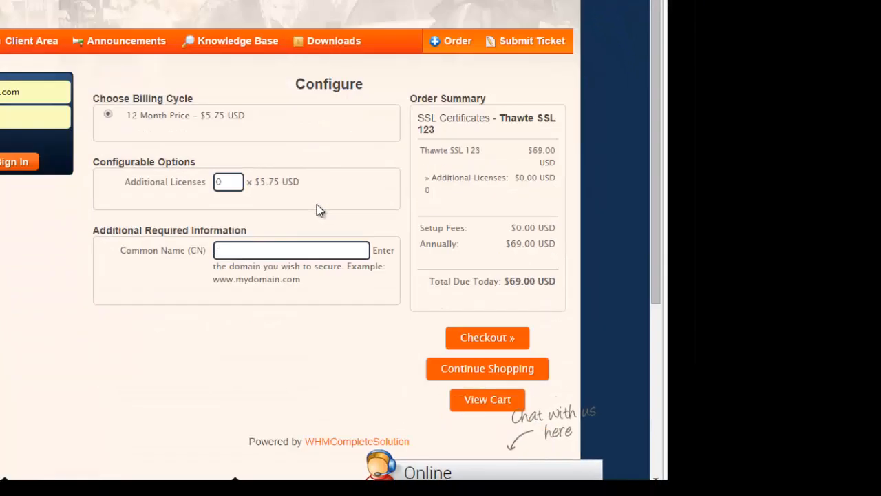
{"action": "scroll", "scroll_direction": "down", "scroll_amount": 3}
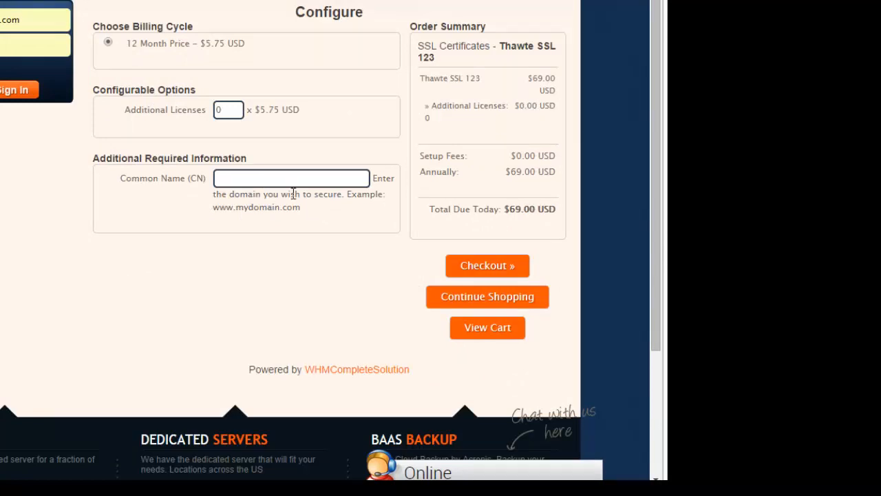
{"action": "left_click", "coordinate": [290, 178]}
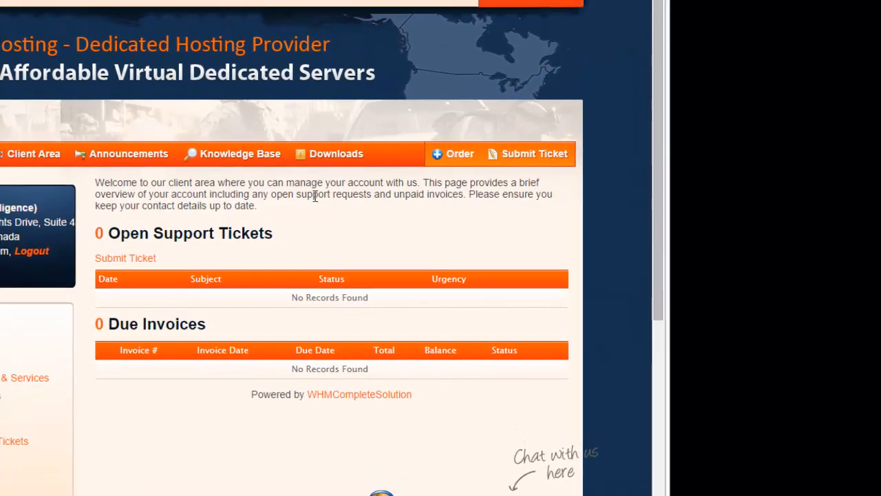
Open My Products & Services and the Thawte SSL 123 certificate's management details
{"action": "left_click", "coordinate": [27, 377]}
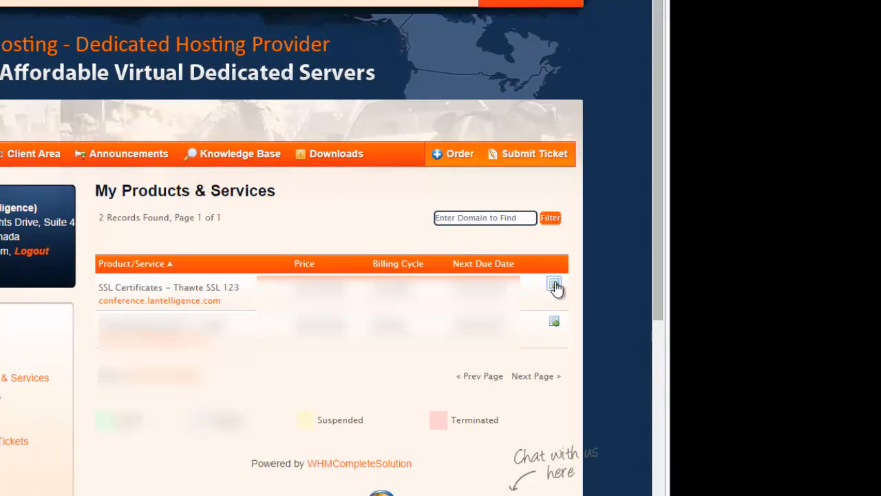
{"action": "left_click", "coordinate": [553, 285]}
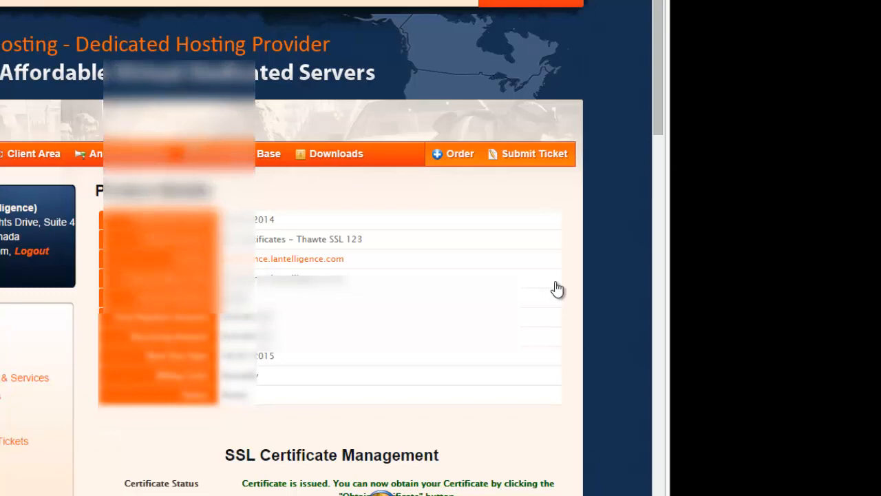
{"action": "scroll", "scroll_direction": "down", "scroll_amount": 3}
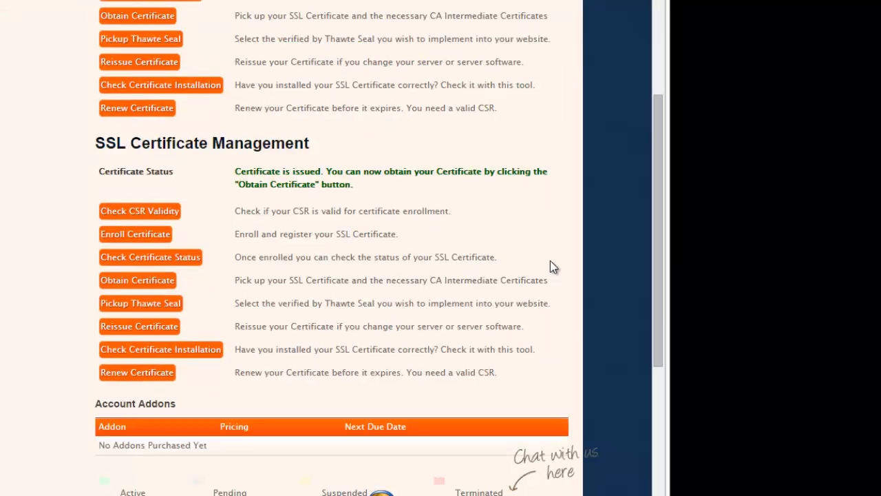
{"action": "mouse_move", "coordinate": [492, 165]}
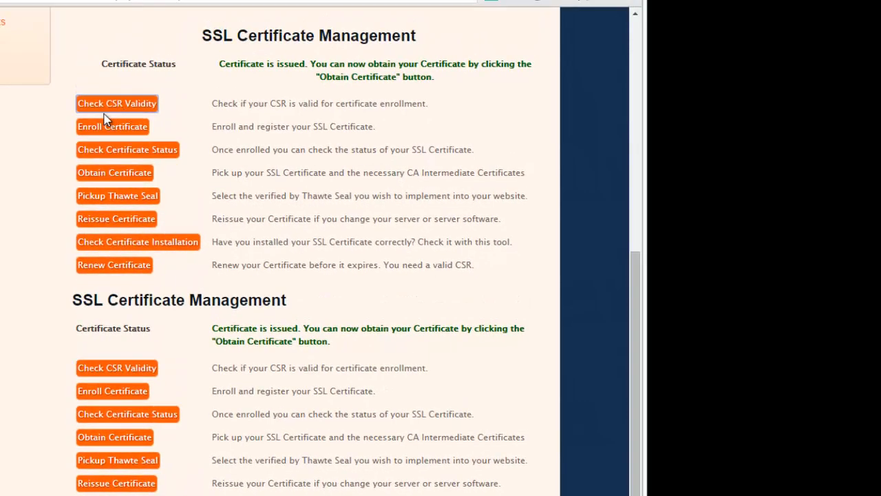
Validate the CSR for conference.lantelligence.com with the Check CSR Validity tool
{"action": "left_click", "coordinate": [116, 104]}
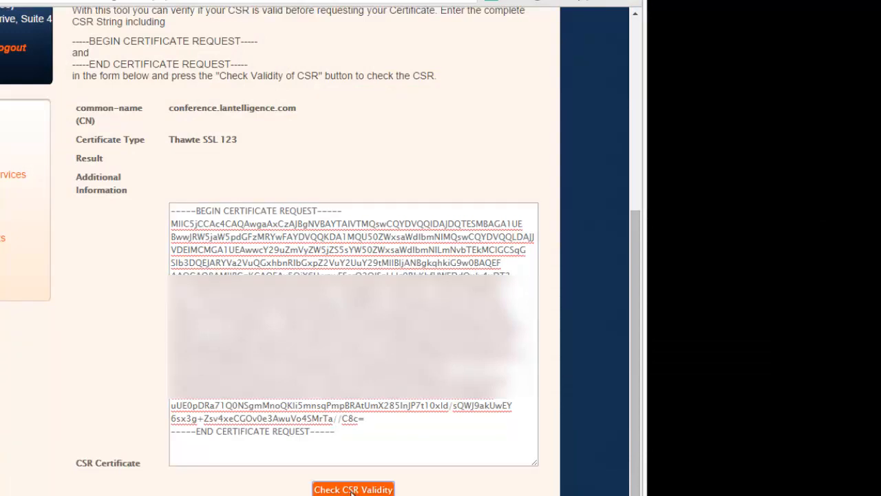
{"action": "left_click", "coordinate": [352, 488]}
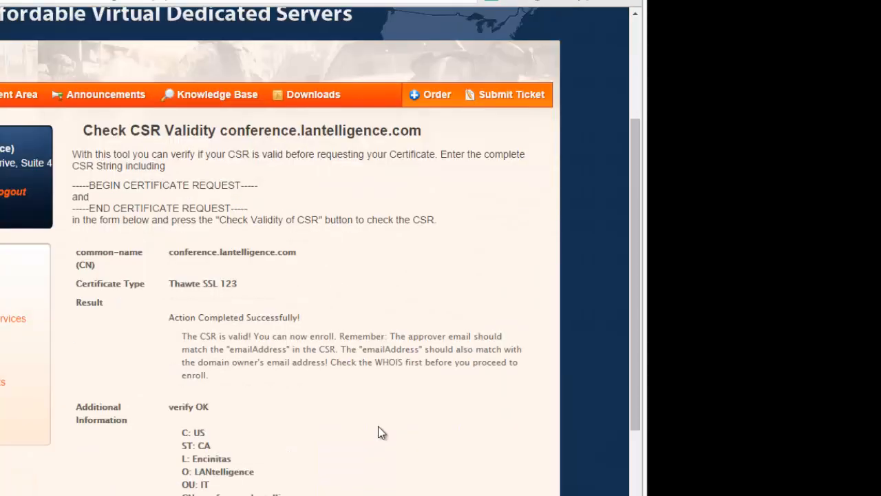
{"action": "mouse_move", "coordinate": [363, 426]}
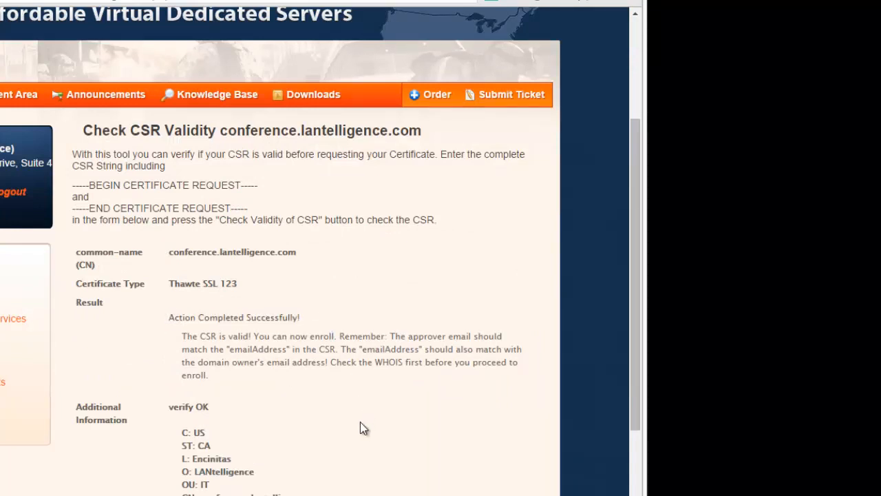
{"action": "scroll", "scroll_direction": "down", "scroll_amount": 3}
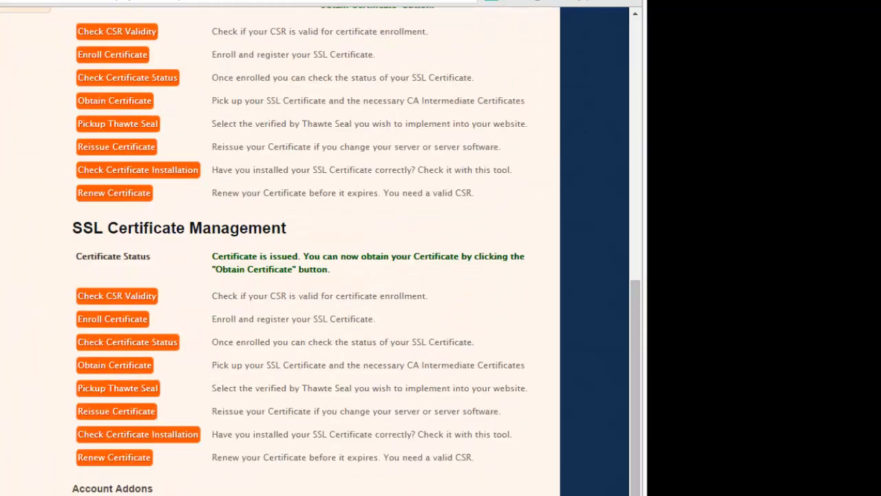
{"action": "mouse_move", "coordinate": [113, 58]}
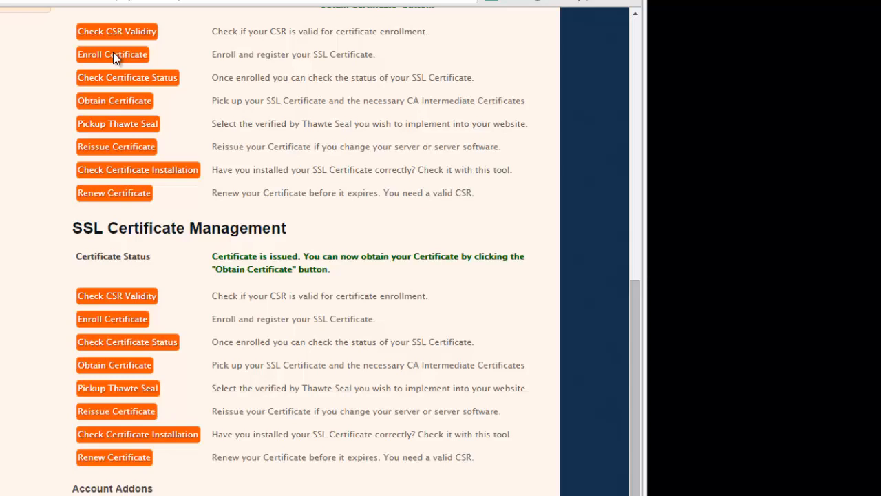
{"action": "mouse_move", "coordinate": [127, 83]}
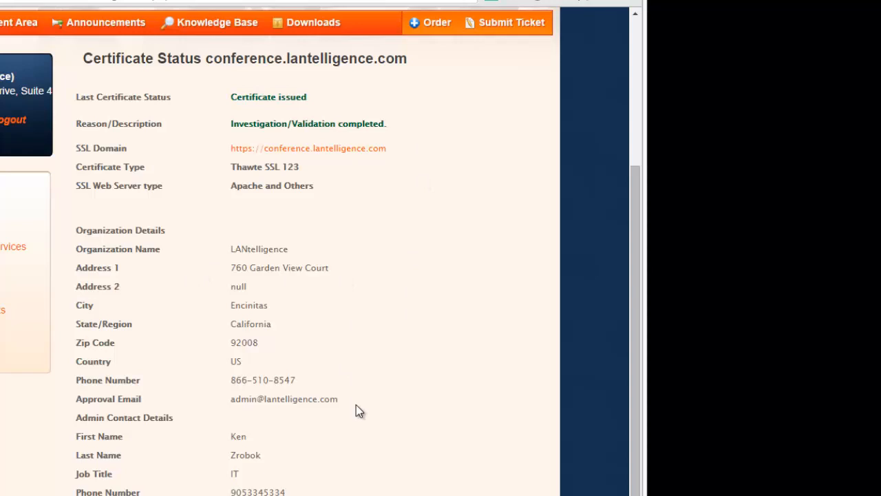
{"action": "mouse_move", "coordinate": [102, 488]}
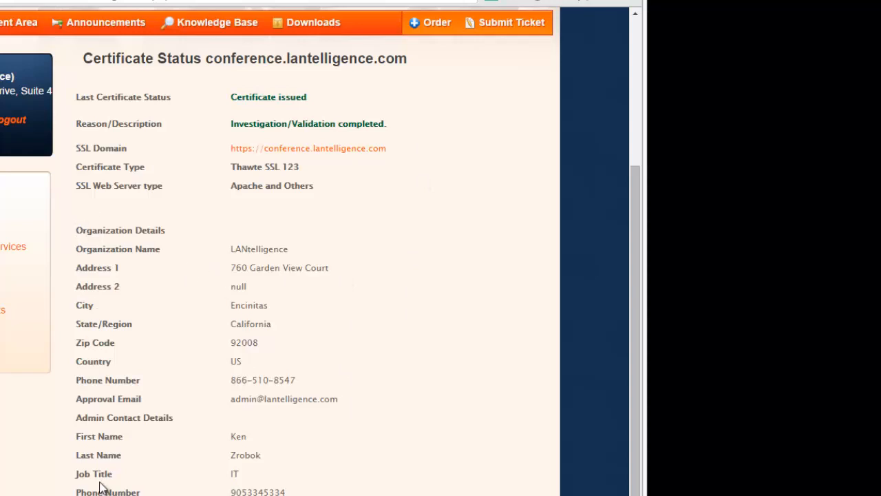
Review the Certificate Status page showing issued, then go back to certificate management
{"action": "scroll", "scroll_direction": "up", "scroll_amount": 3}
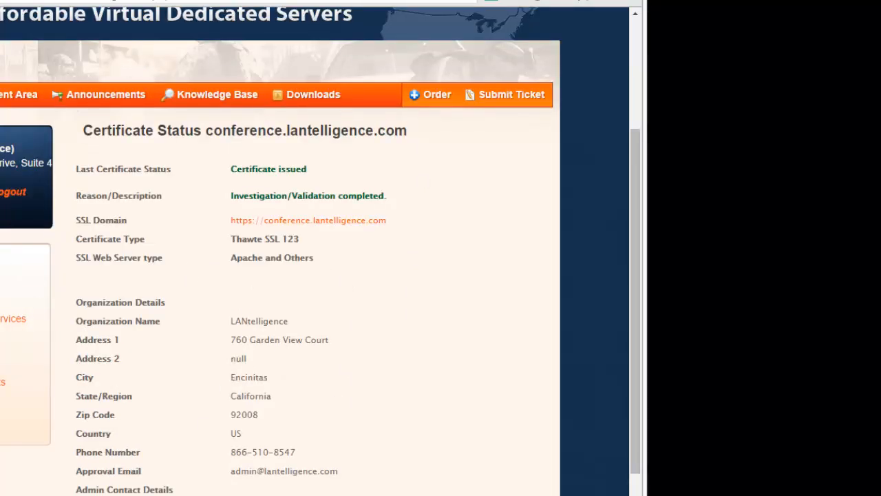
{"action": "scroll", "scroll_direction": "down", "scroll_amount": 3}
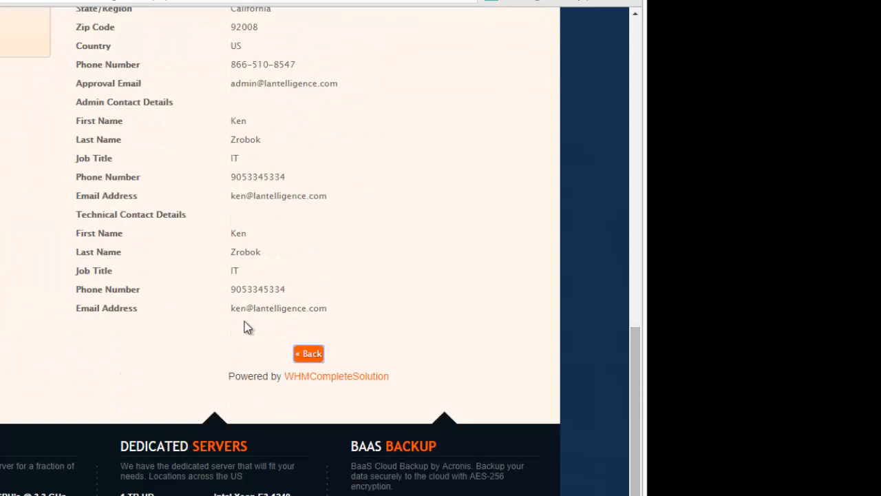
{"action": "left_click", "coordinate": [309, 353]}
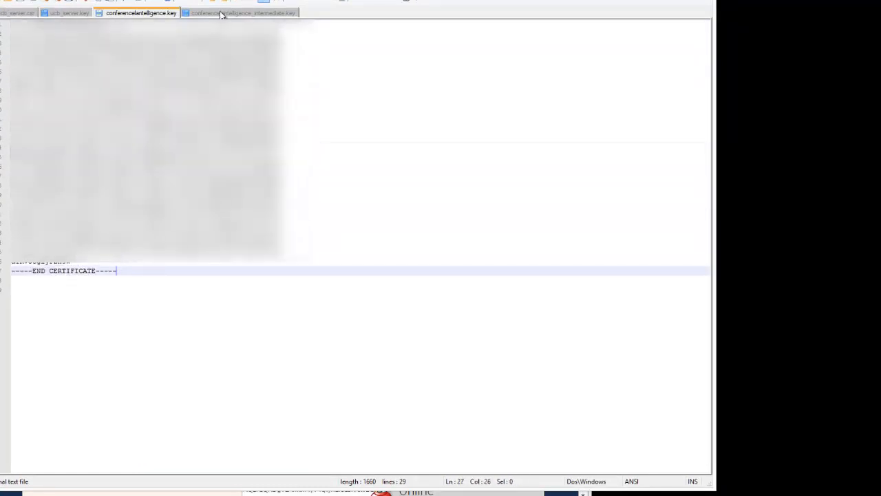
View the conferencelantelligence_intermediate.key certificate chain contents
{"action": "left_click", "coordinate": [242, 13]}
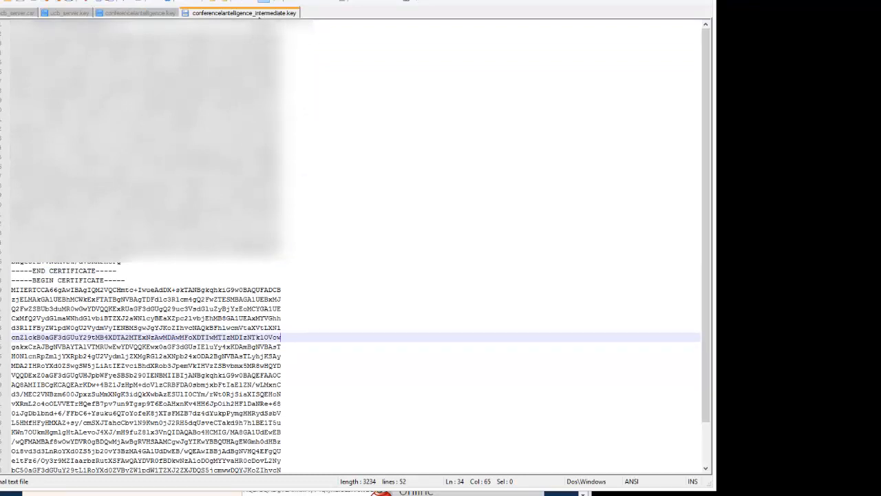
{"action": "scroll", "scroll_direction": "down", "scroll_amount": 3}
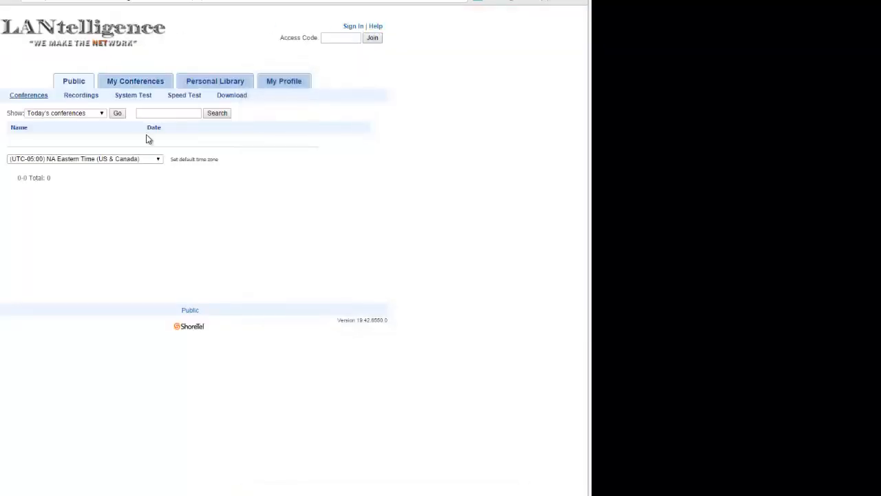
Check the conference site's padlock security details, then return to ShoreTel Director
{"action": "left_click", "coordinate": [69, 42]}
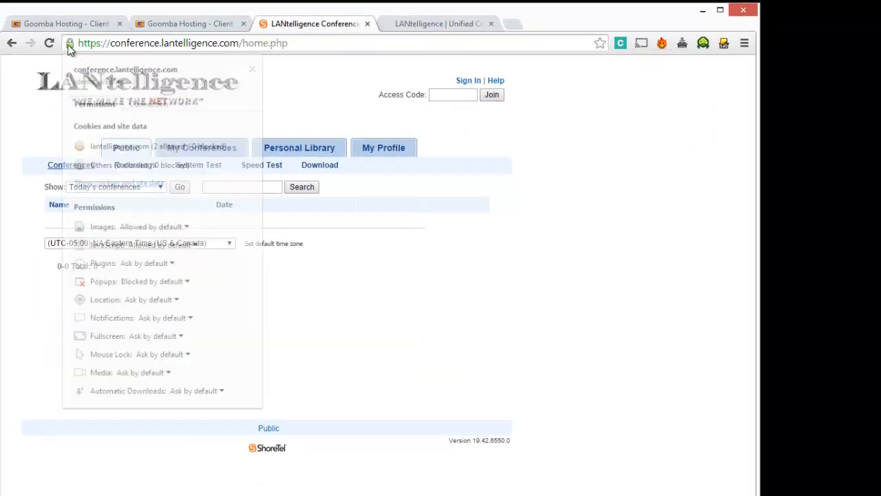
{"action": "left_click", "coordinate": [69, 43]}
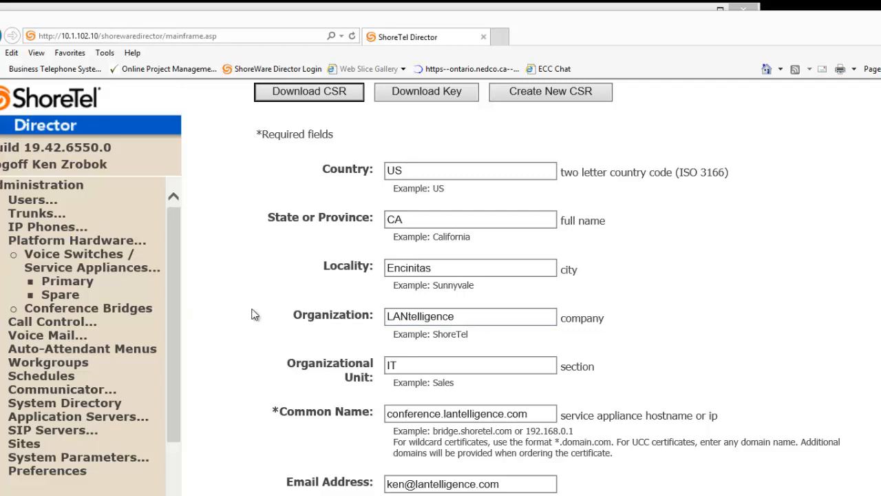
Choose conferencelantelligence.key as the SSL certificate file in Step 3
{"action": "scroll", "scroll_direction": "down", "scroll_amount": 3}
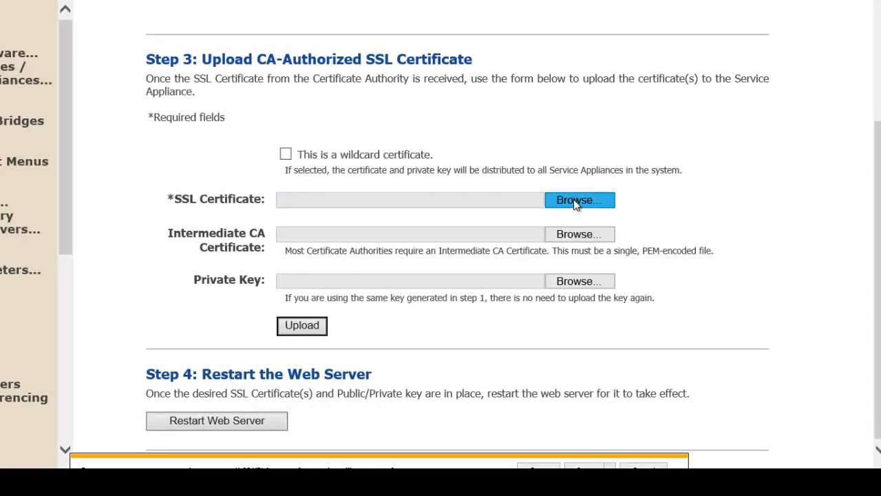
{"action": "left_click", "coordinate": [578, 199]}
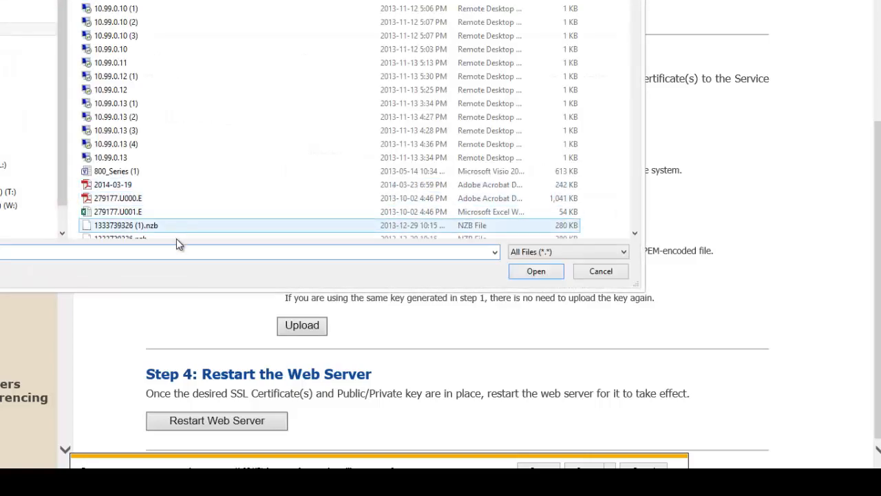
{"action": "left_click", "coordinate": [179, 251]}
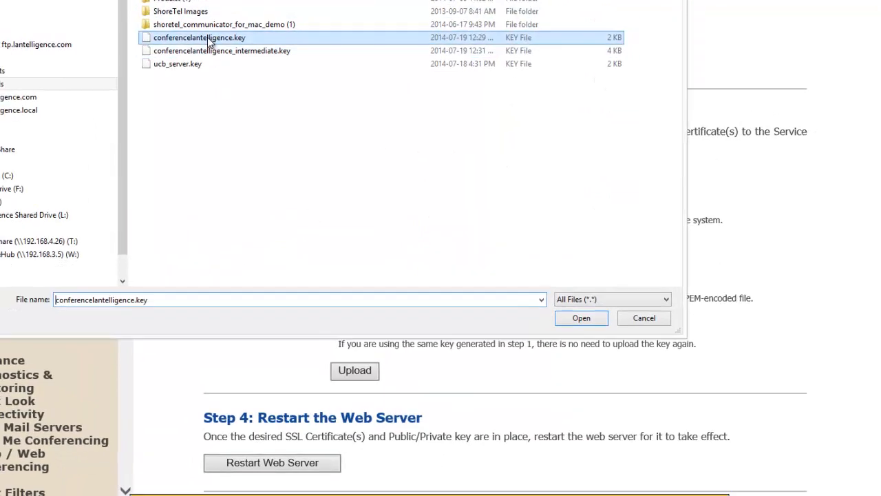
{"action": "left_click", "coordinate": [581, 316]}
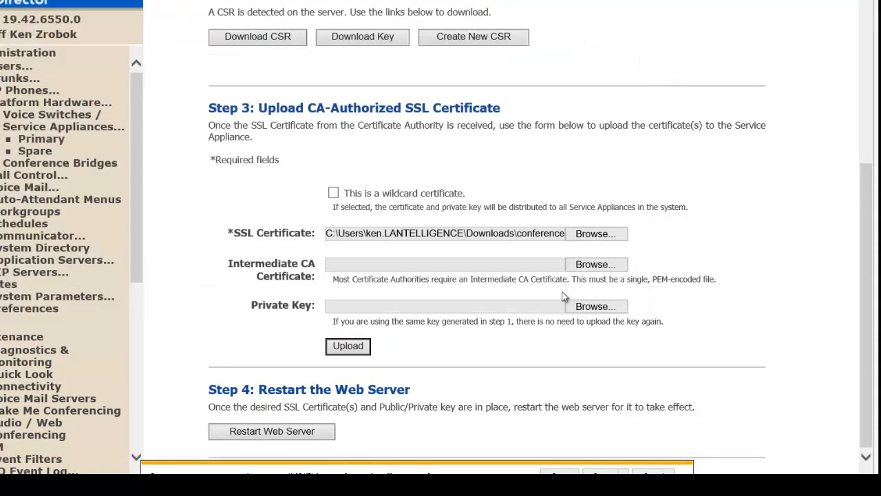
Choose the intermediate CA certificate file, filtering the list by *.key
{"action": "left_click", "coordinate": [595, 265]}
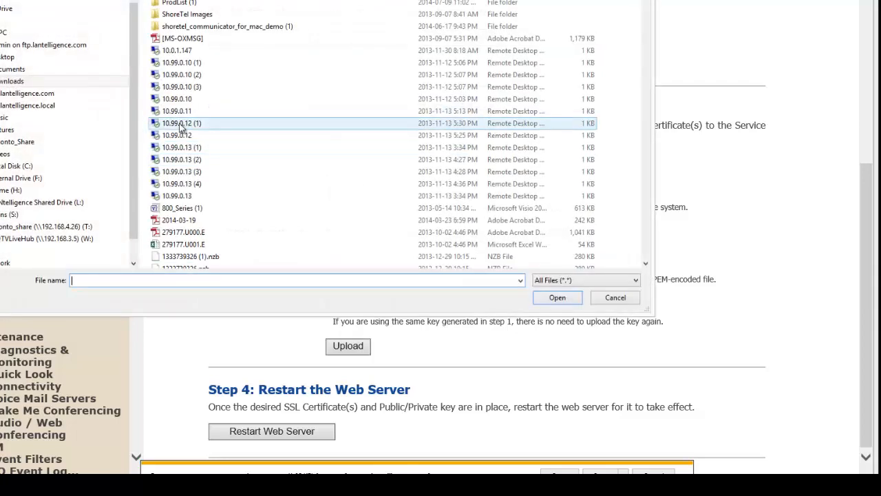
{"action": "left_click", "coordinate": [250, 279]}
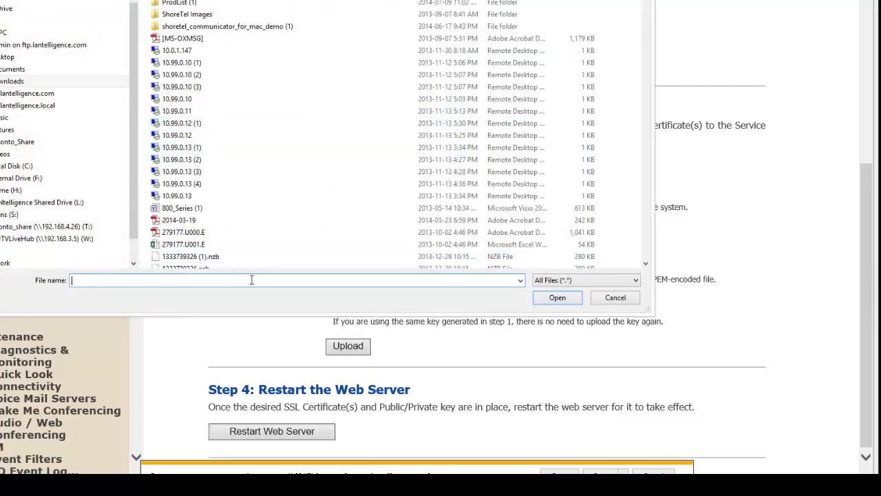
{"action": "type", "text": "*.key"}
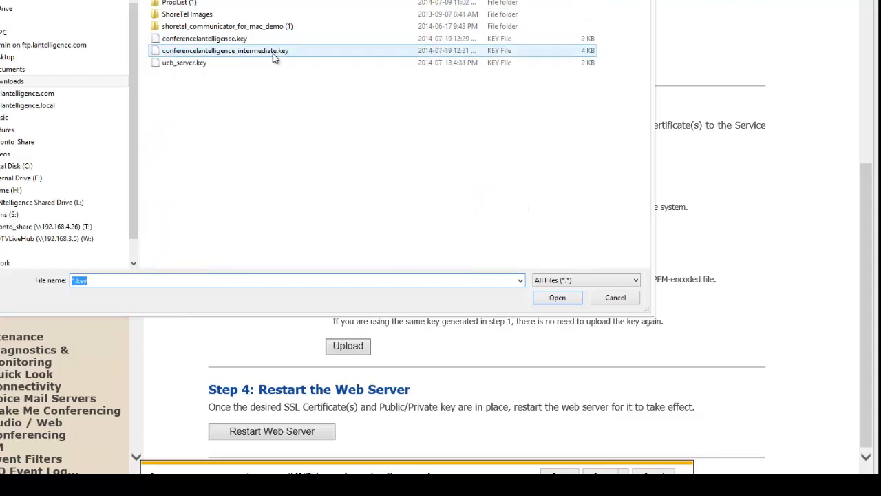
{"action": "left_click", "coordinate": [556, 297]}
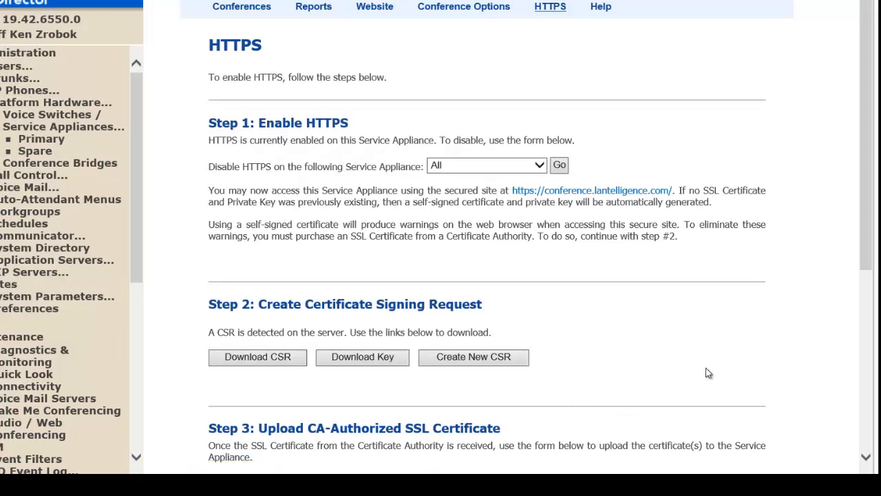
Restart the appliance's web server from Step 4 and acknowledge the restarted message
{"action": "scroll", "scroll_direction": "down", "scroll_amount": 3}
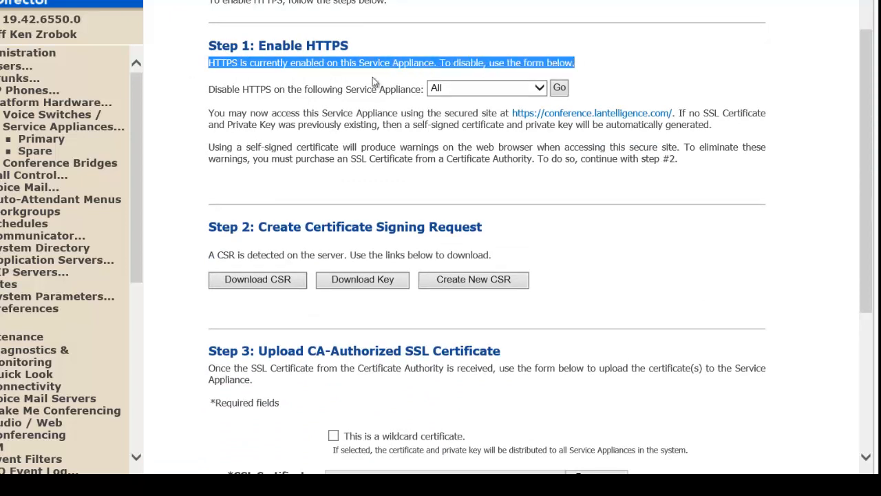
{"action": "left_click", "coordinate": [485, 88]}
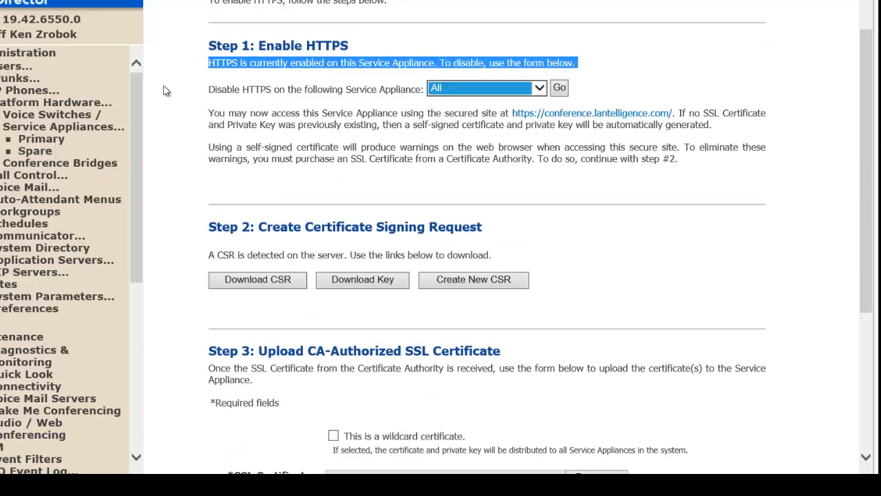
{"action": "scroll", "scroll_direction": "down", "scroll_amount": 3}
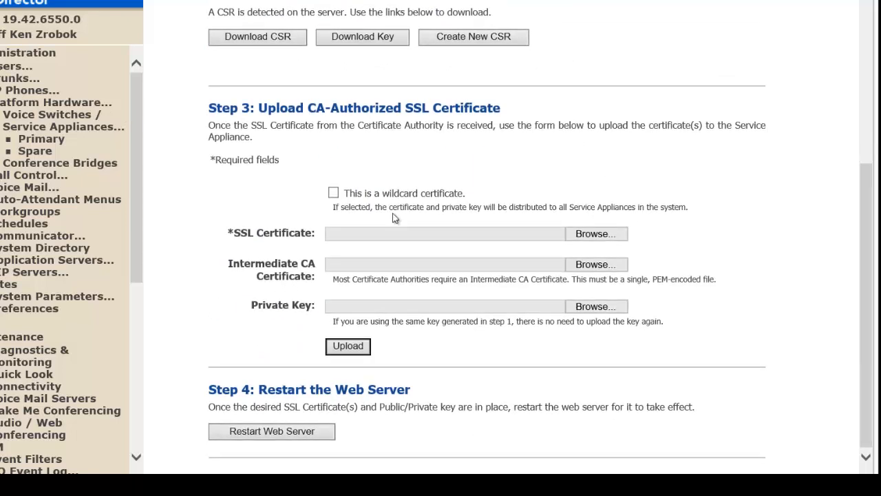
{"action": "mouse_move", "coordinate": [520, 146]}
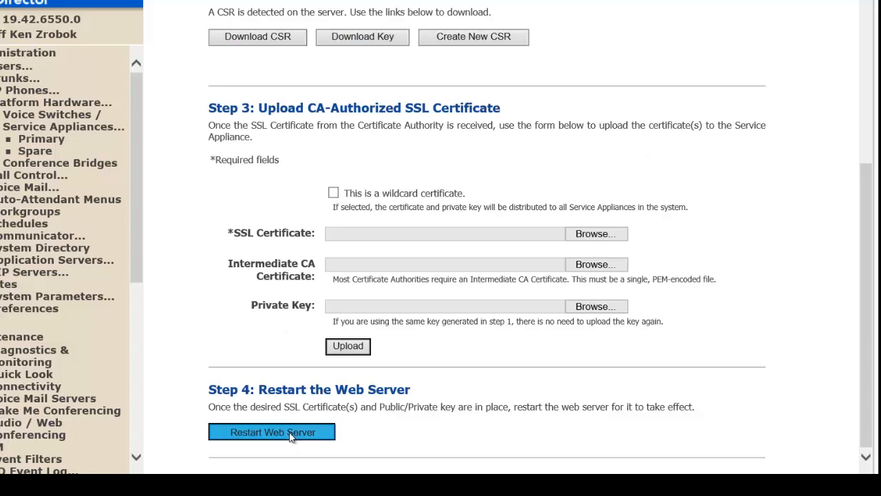
{"action": "mouse_move", "coordinate": [466, 259]}
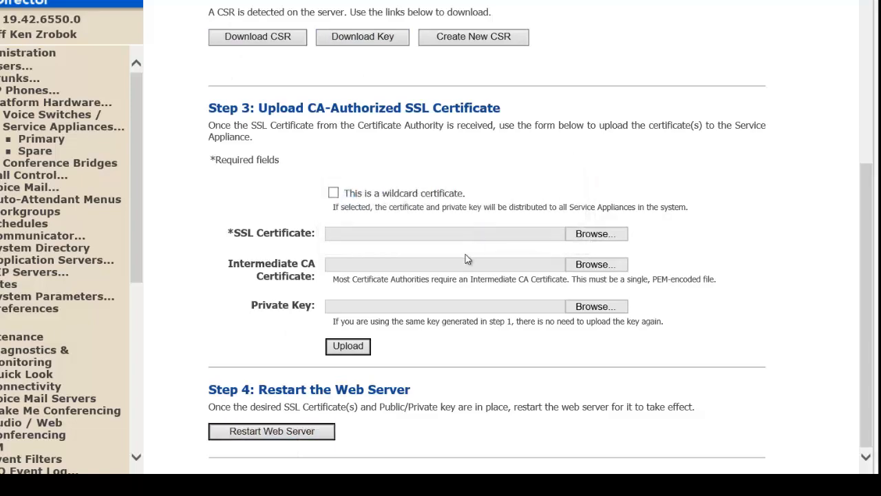
{"action": "left_click", "coordinate": [271, 429]}
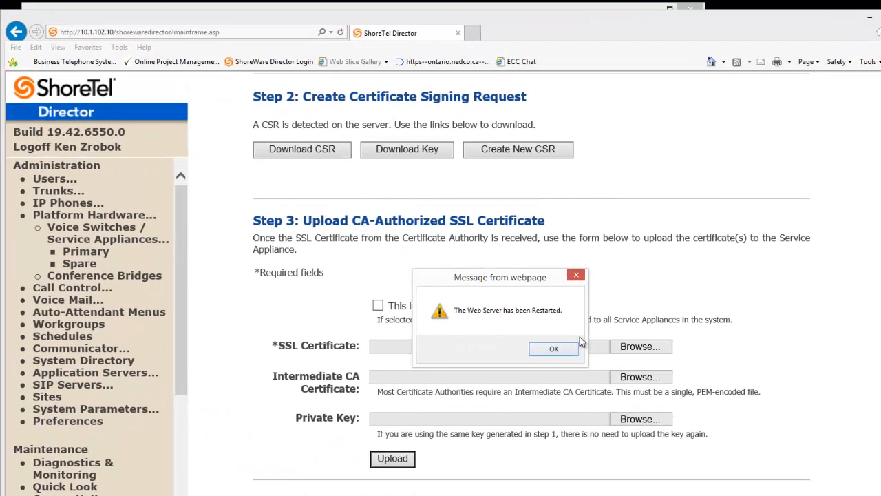
{"action": "left_click", "coordinate": [553, 348]}
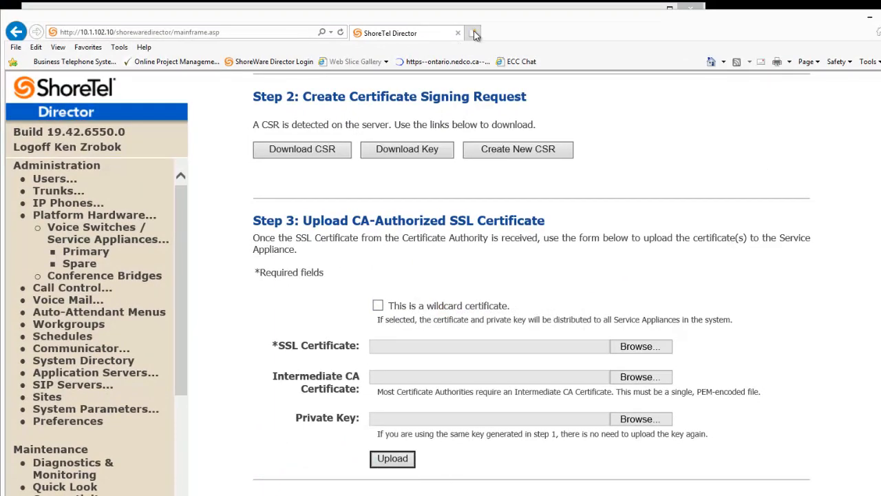
{"action": "left_click", "coordinate": [473, 34]}
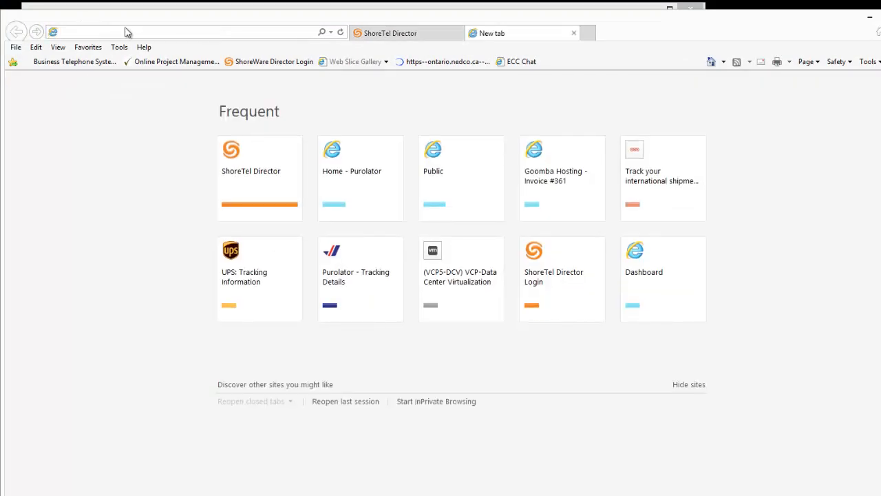
{"action": "type", "text": "http"}
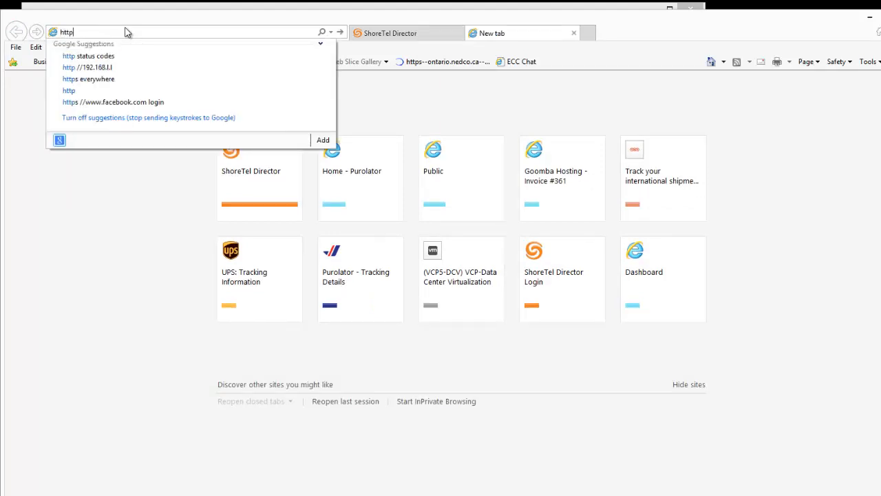
{"action": "type", "text": "conference.lantelligence.com/"}
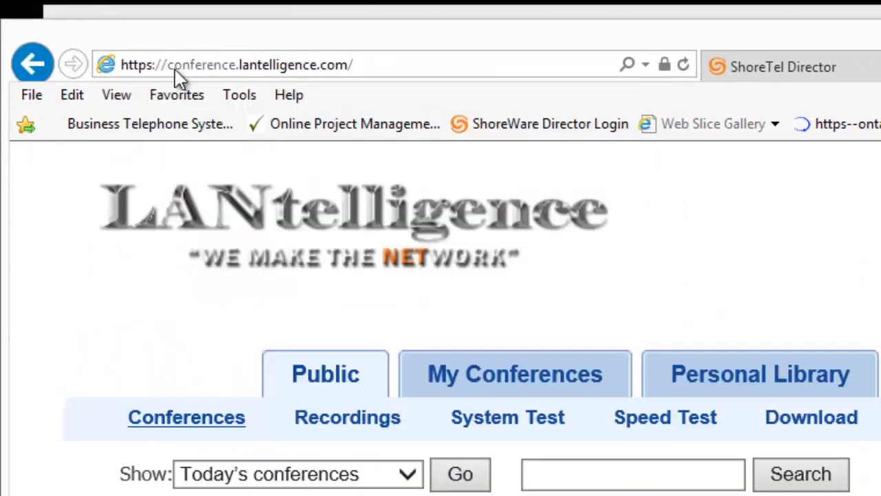
{"action": "mouse_move", "coordinate": [365, 57]}
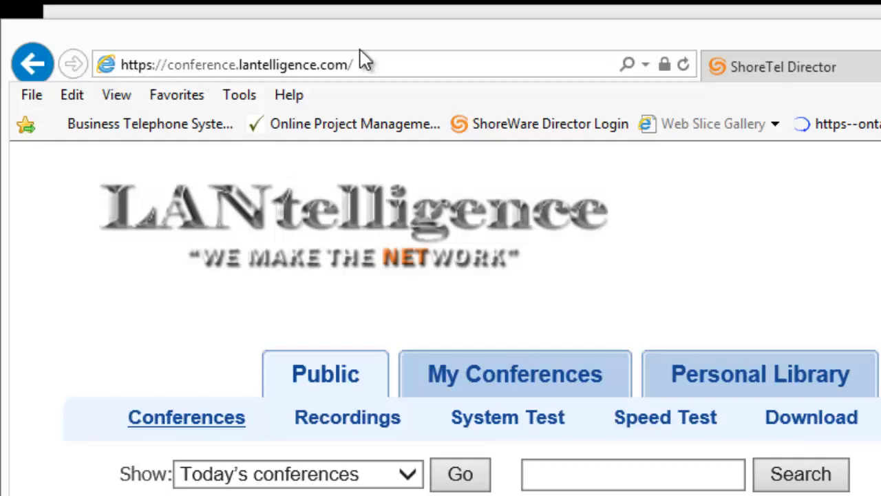